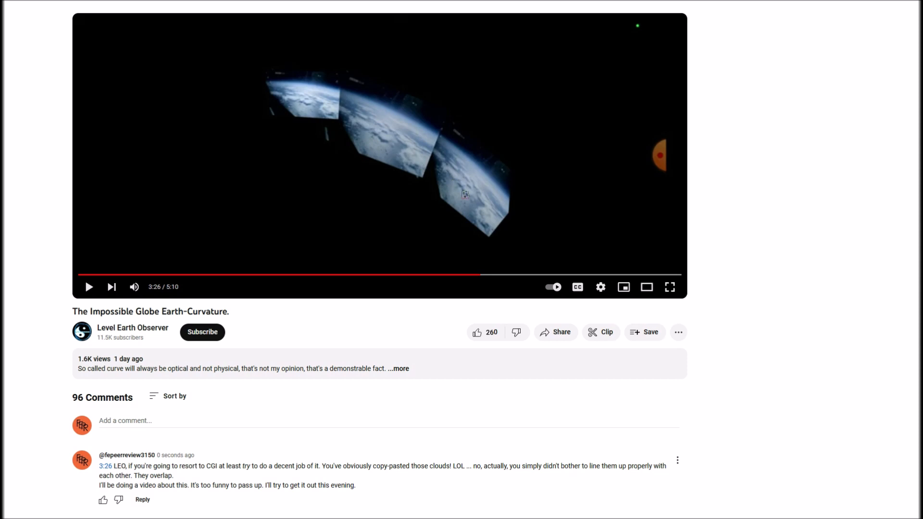
{"action": "mouse_move", "coordinate": [343, 92]}
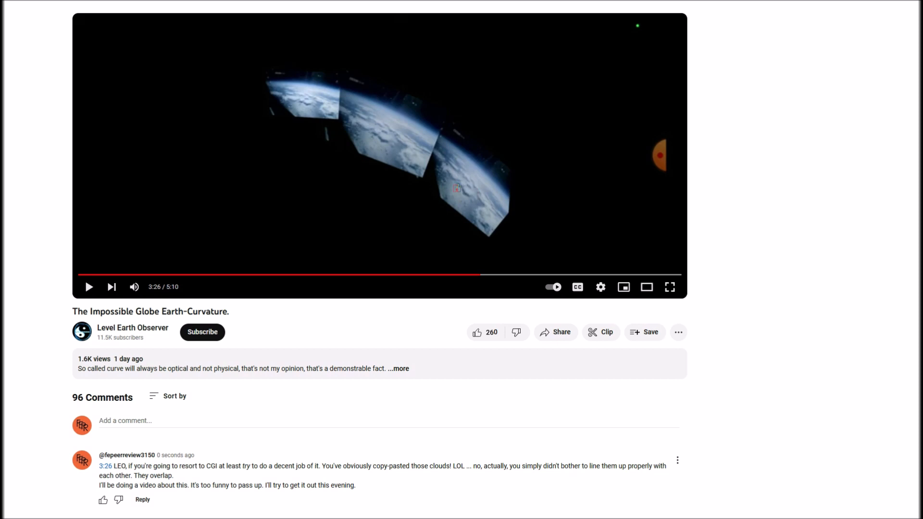
{"action": "mouse_move", "coordinate": [330, 105]}
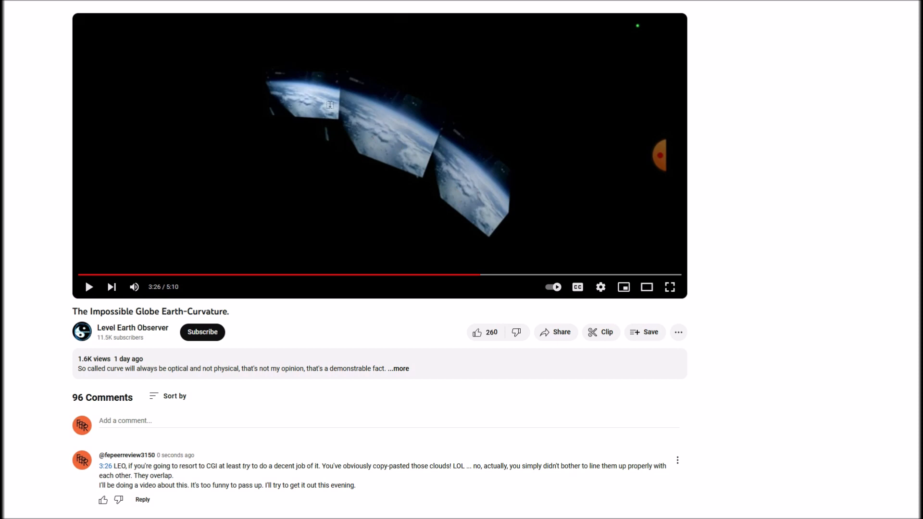
{"action": "mouse_move", "coordinate": [329, 104]}
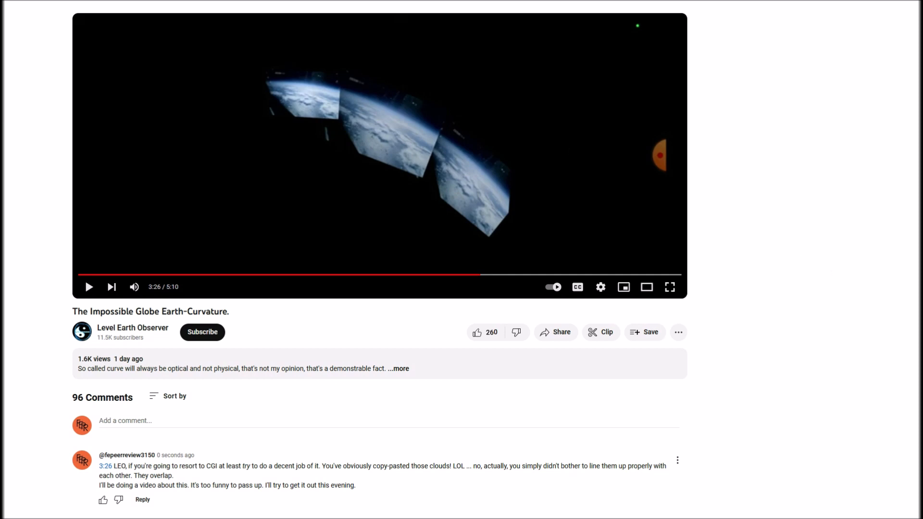